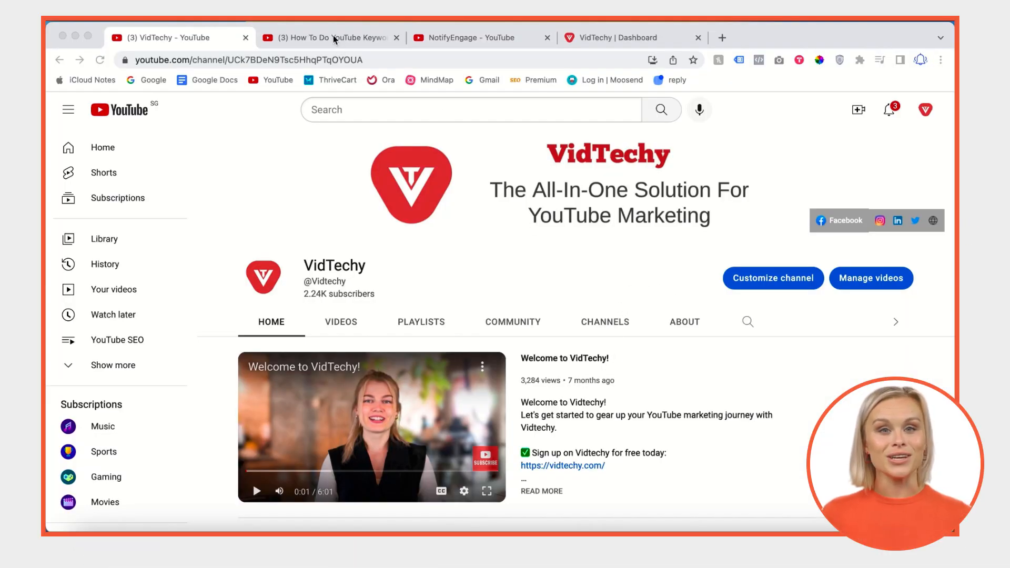
Step: Switch to the VidTechy keyword research video page to review its hashtags
{"action": "left_click", "coordinate": [325, 38]}
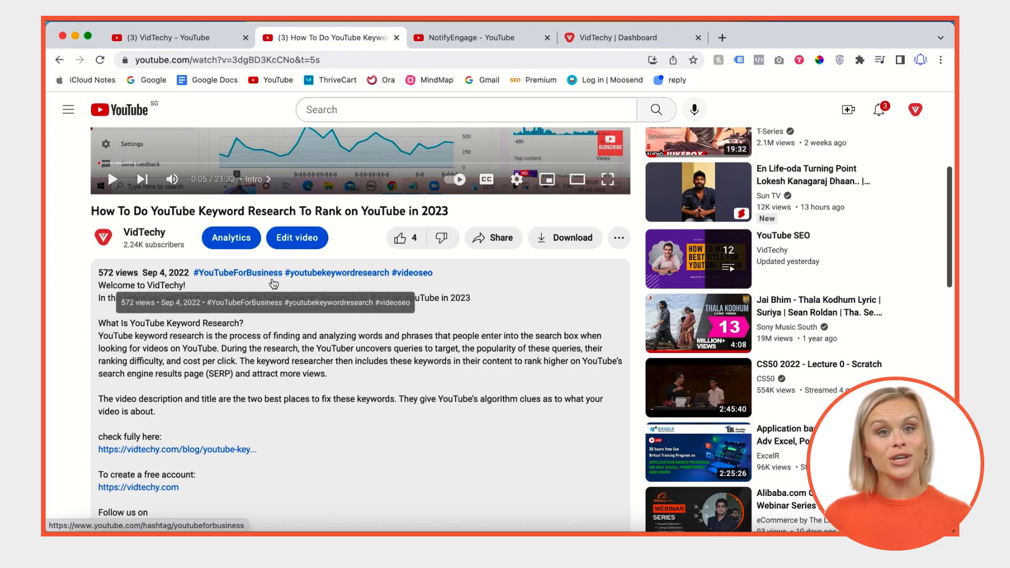
{"action": "mouse_move", "coordinate": [250, 278]}
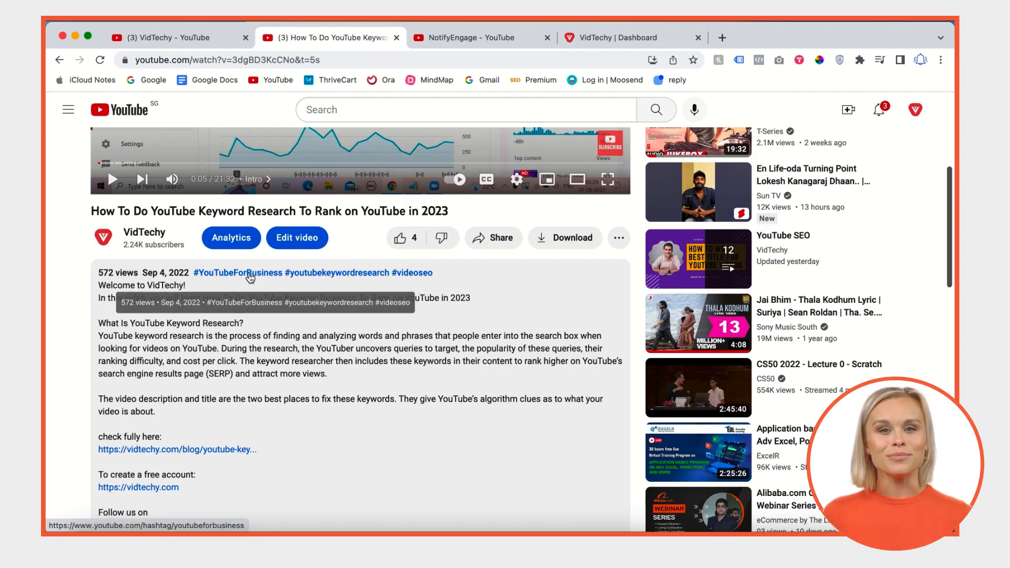
{"action": "mouse_move", "coordinate": [303, 283]}
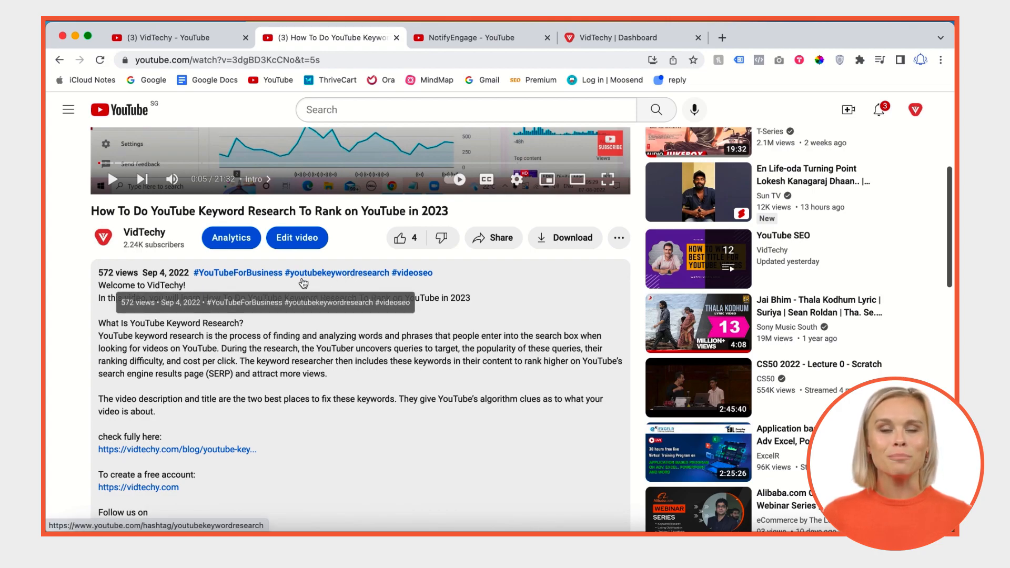
{"action": "mouse_move", "coordinate": [346, 286]}
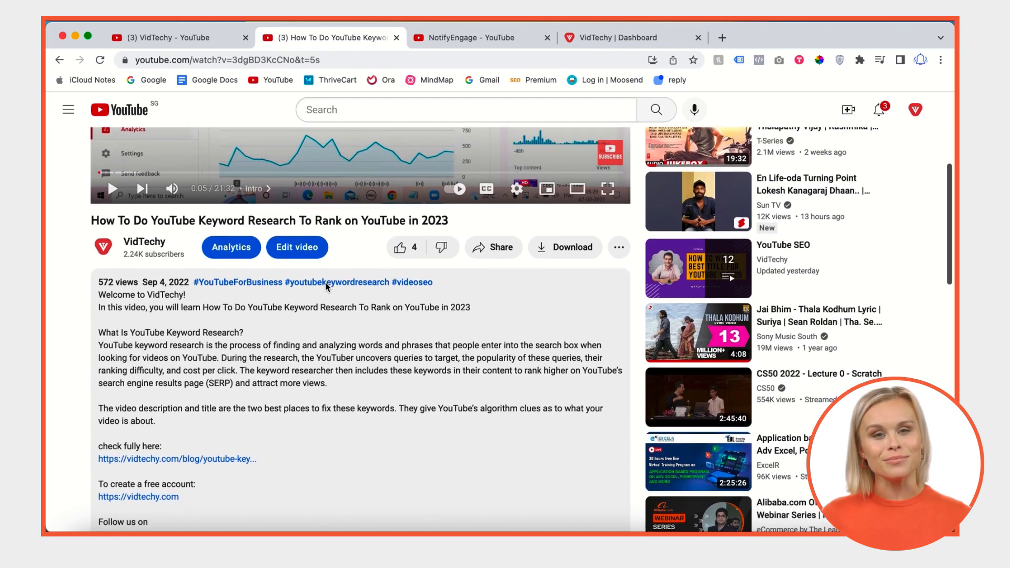
{"action": "mouse_move", "coordinate": [335, 282]}
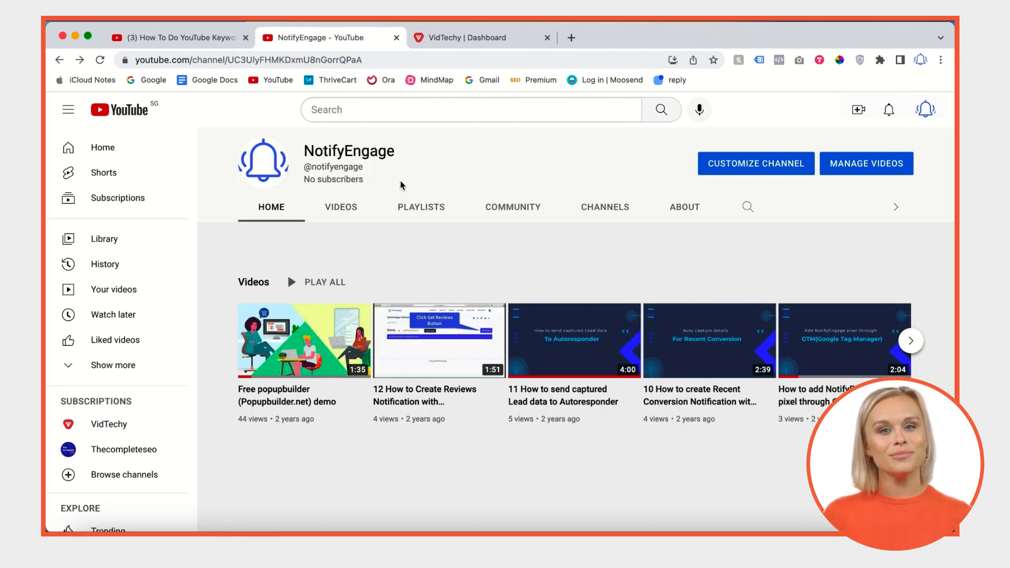
Step: Append #vidtechy to the Free popupbuilder demo video's title and save it
{"action": "left_click", "coordinate": [865, 163]}
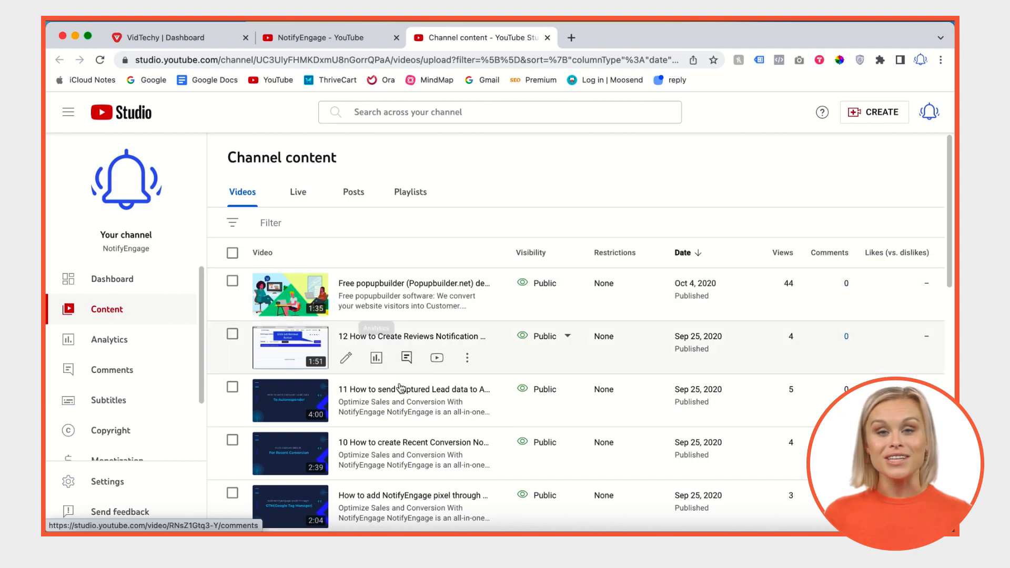
{"action": "mouse_move", "coordinate": [404, 283]}
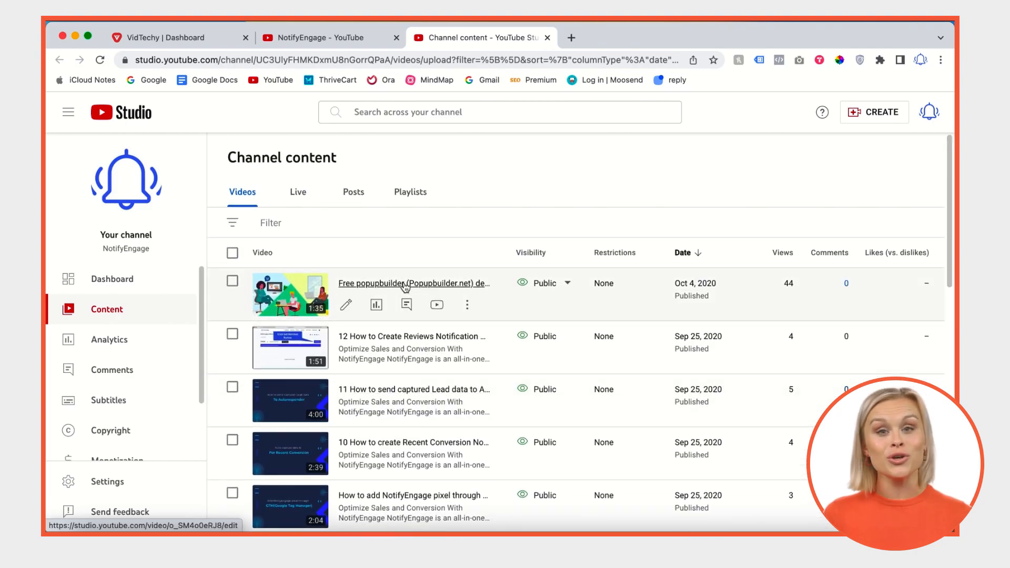
{"action": "mouse_move", "coordinate": [346, 305]}
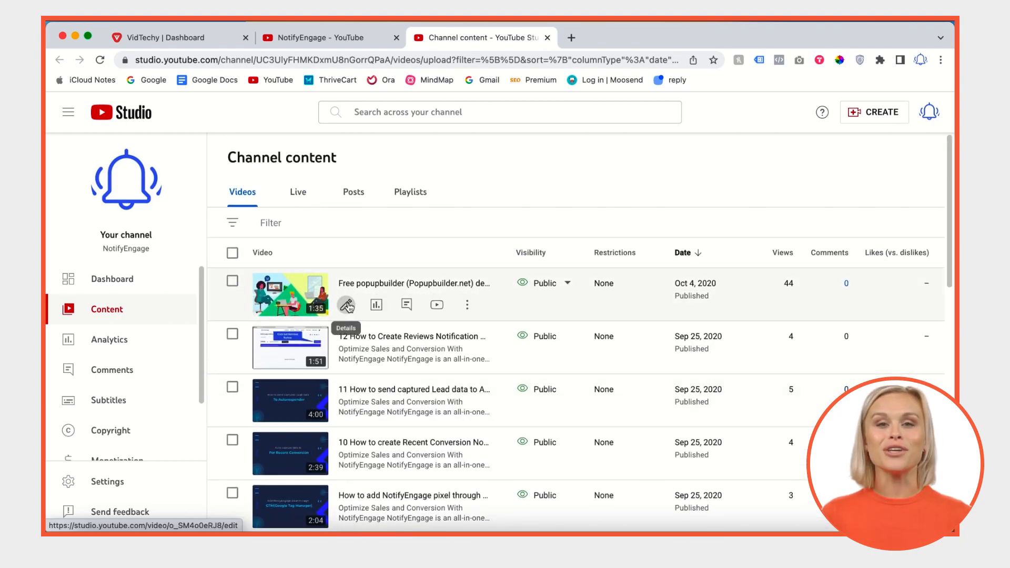
{"action": "left_click", "coordinate": [346, 305]}
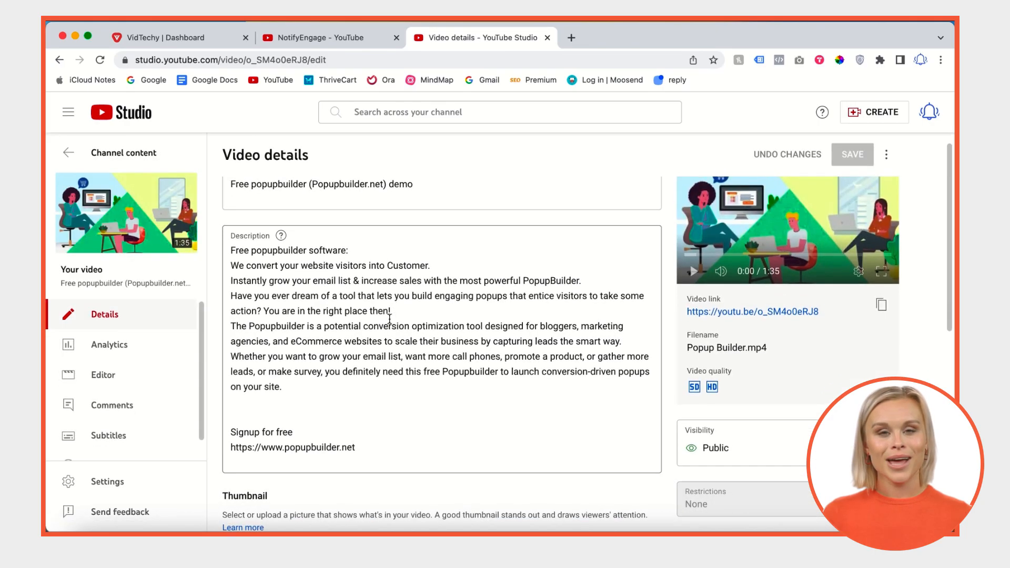
{"action": "scroll", "scroll_direction": "up", "scroll_amount": 3}
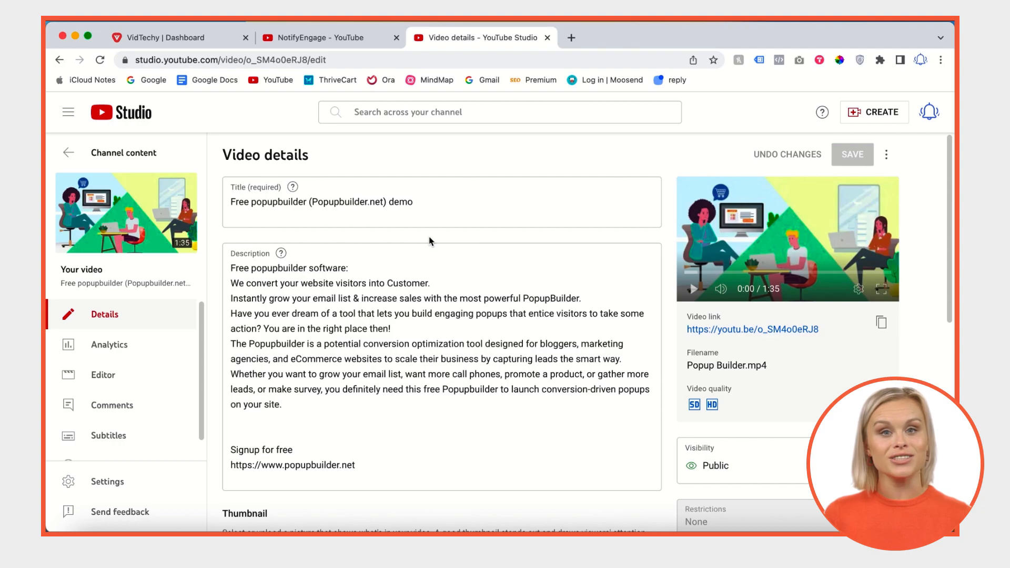
{"action": "scroll", "scroll_direction": "down", "scroll_amount": 3}
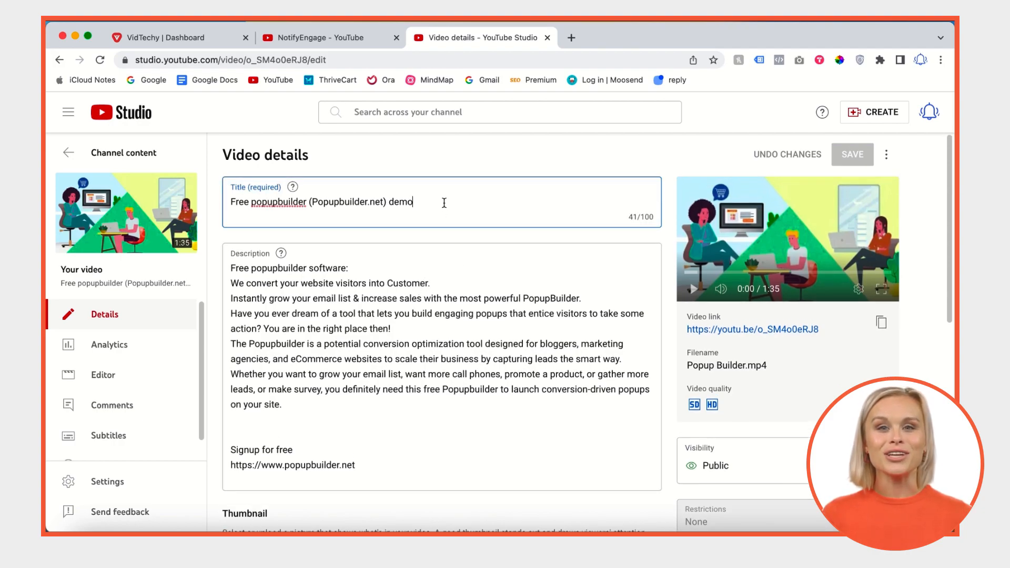
{"action": "type", "text": "#vidtechy"}
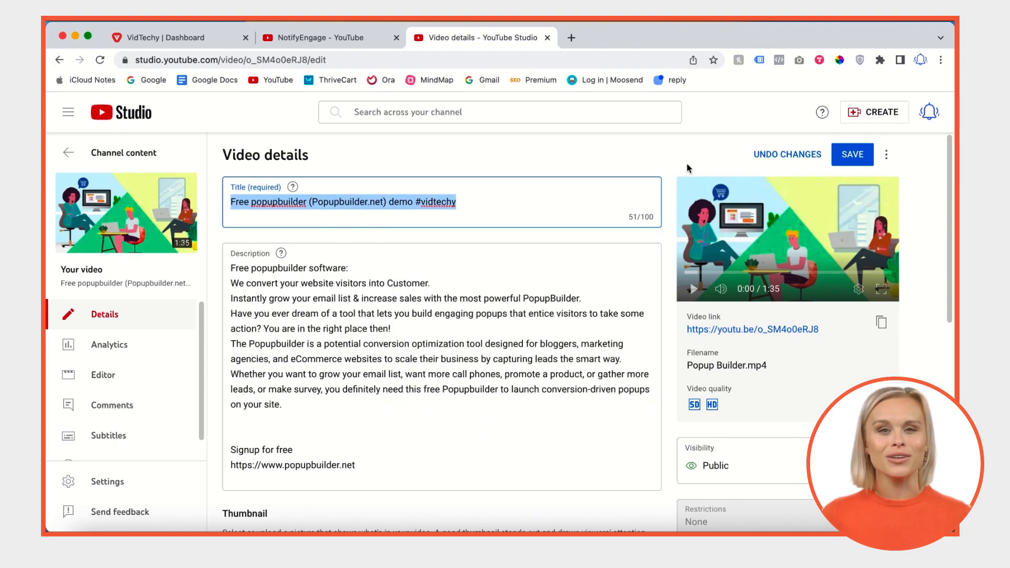
{"action": "left_click", "coordinate": [851, 153]}
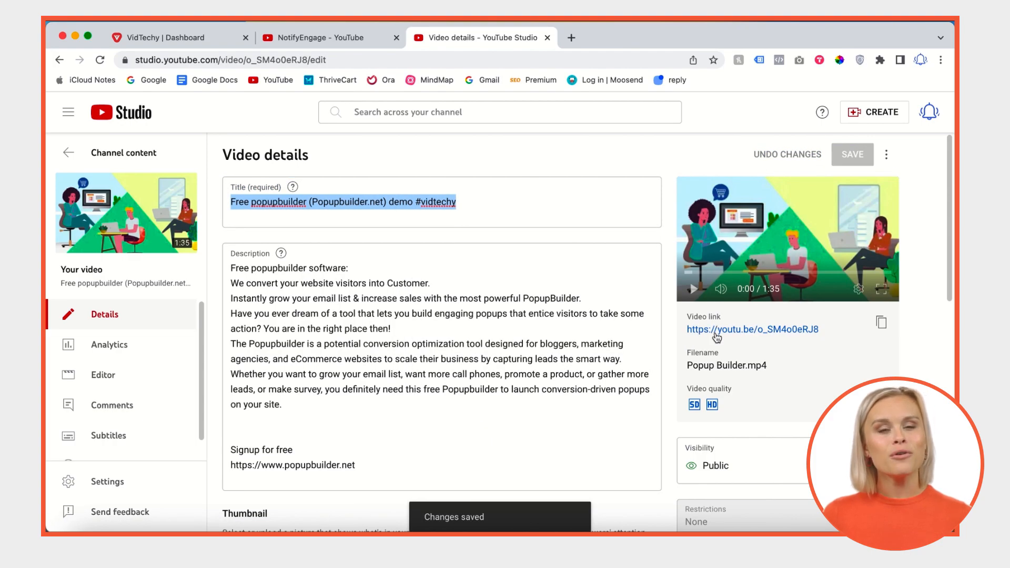
Step: View the popupbuilder demo's public watch page showing #vidtechy linked in the title
{"action": "left_click", "coordinate": [751, 329]}
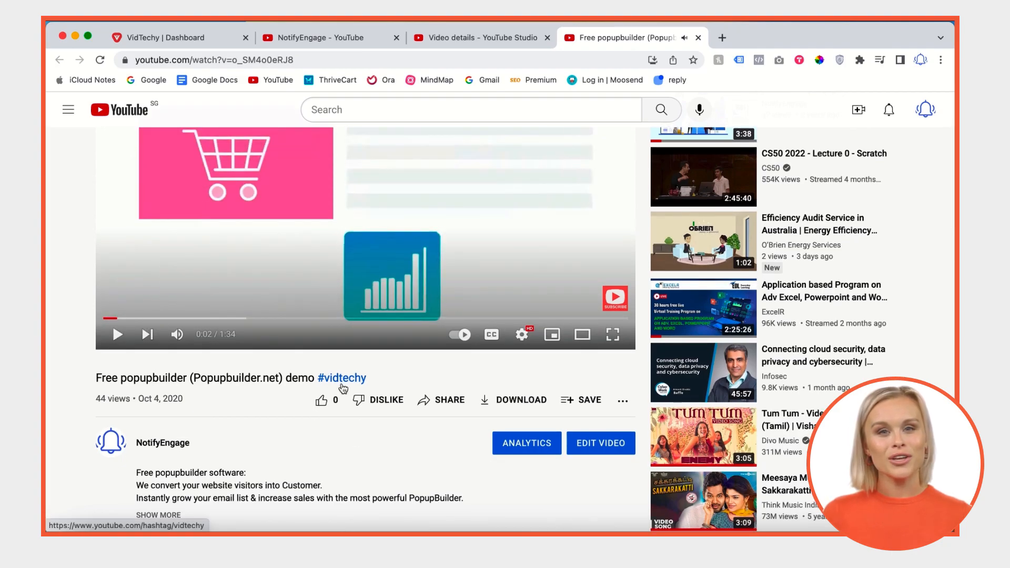
{"action": "mouse_move", "coordinate": [329, 365]}
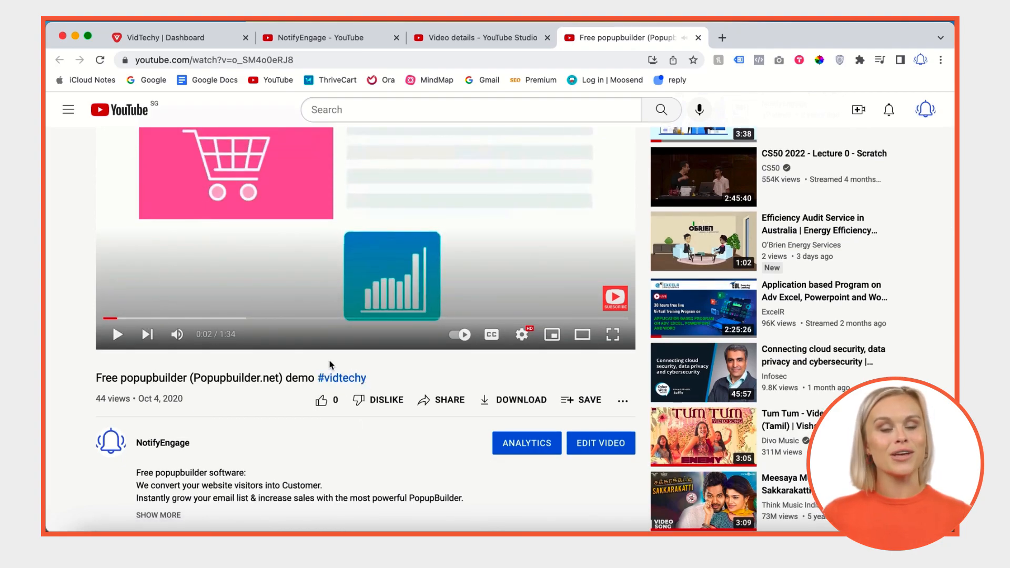
{"action": "mouse_move", "coordinate": [320, 400]}
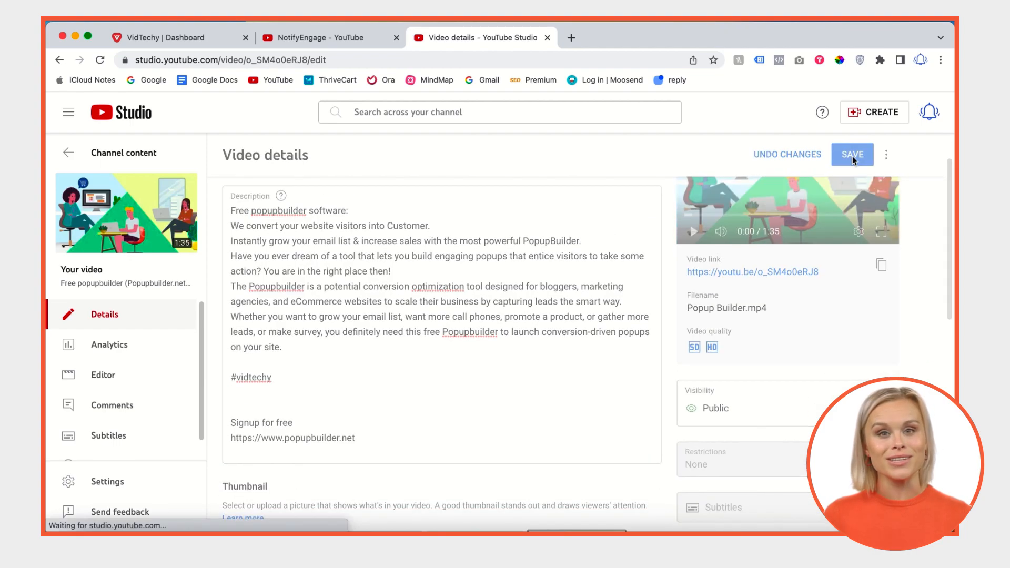
Step: Save the popupbuilder demo's description with #vidtechy added on its own line
{"action": "left_click", "coordinate": [851, 154]}
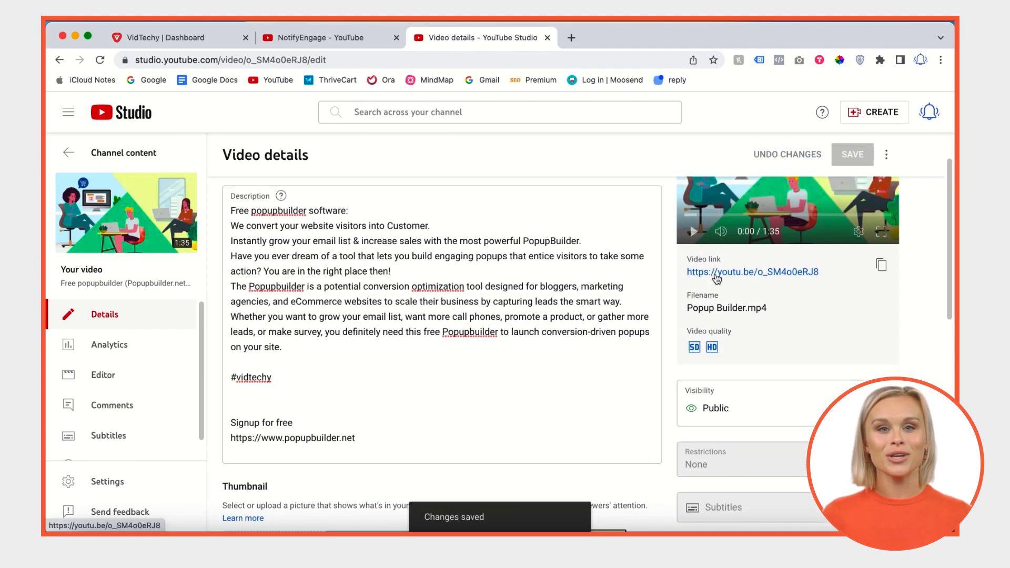
Step: Check the popupbuilder demo's watch page with #vidtechy shown above the title
{"action": "left_click", "coordinate": [751, 272]}
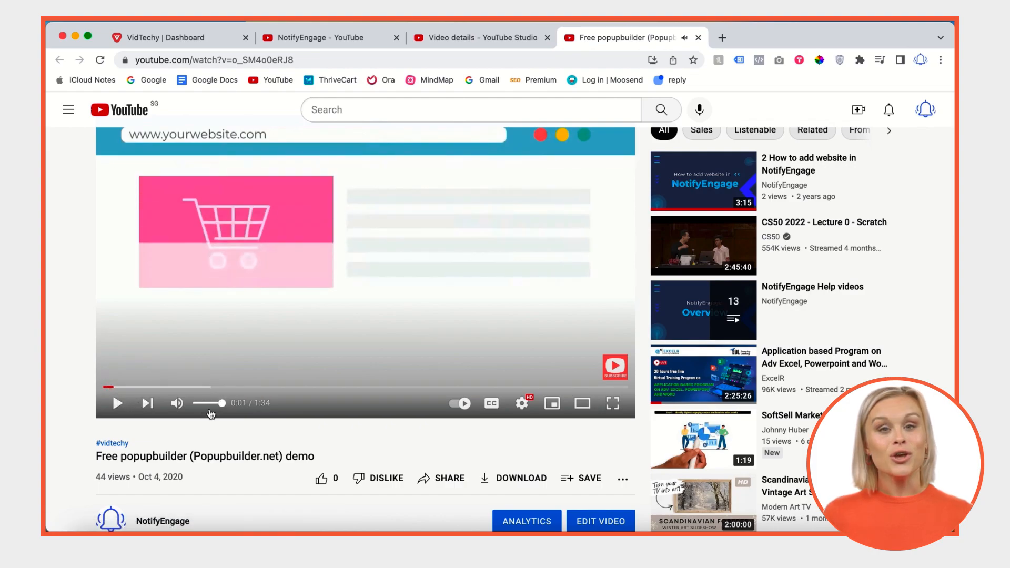
{"action": "scroll", "scroll_direction": "down", "scroll_amount": 3}
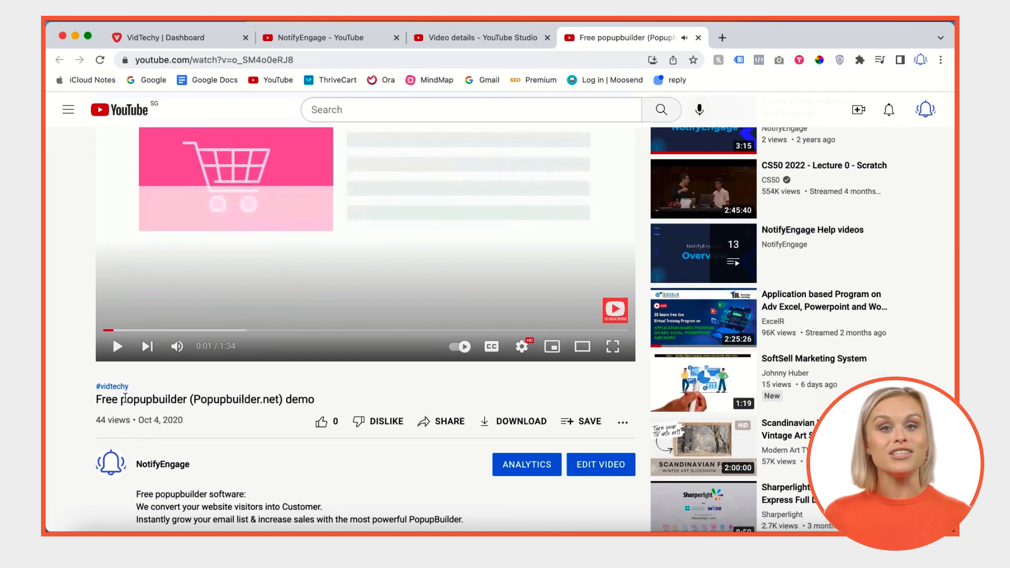
{"action": "mouse_move", "coordinate": [116, 378]}
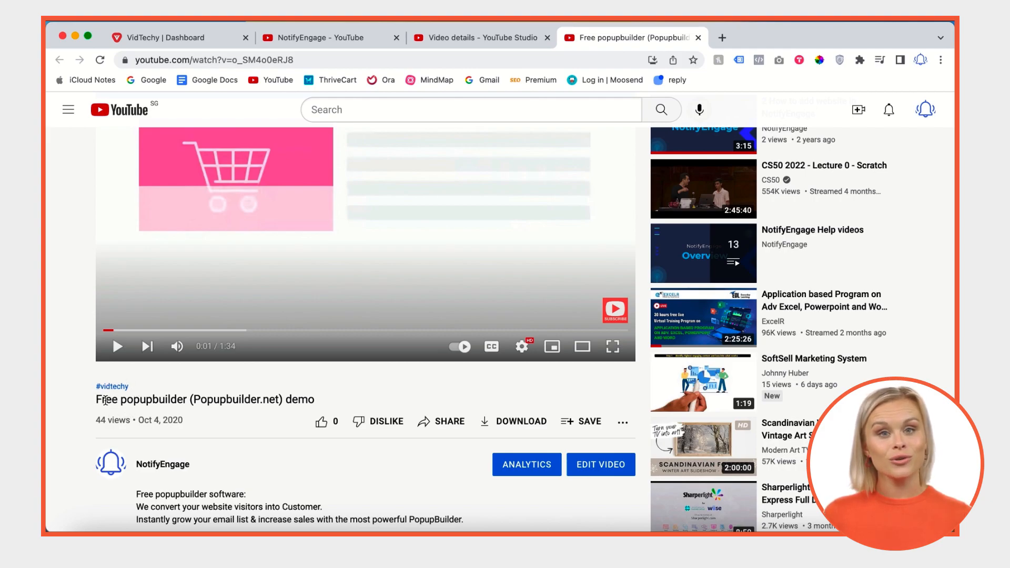
{"action": "scroll", "scroll_direction": "down", "scroll_amount": 3}
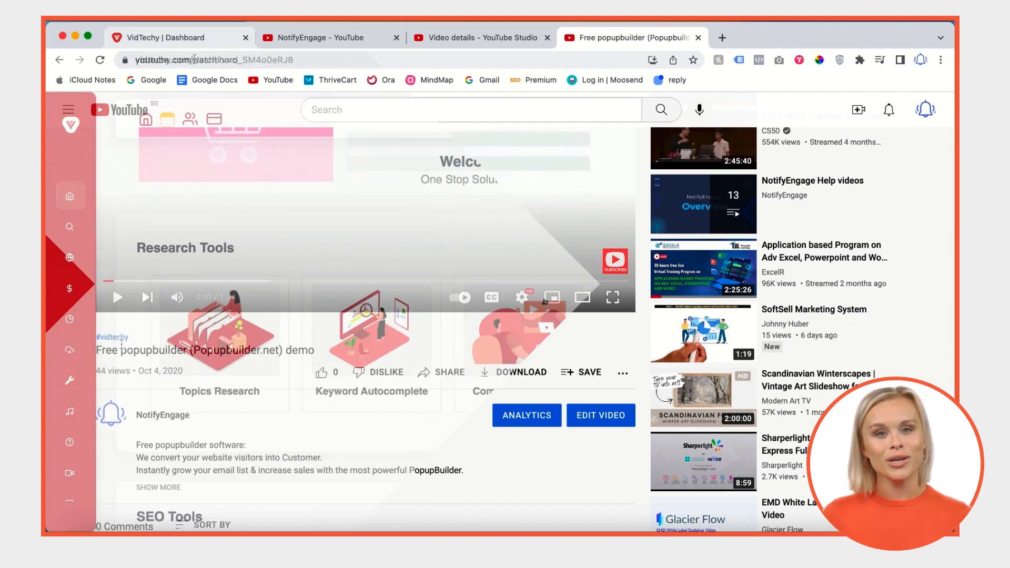
Step: Bring the VidTechy dashboard's SEO Tools section into view
{"action": "left_click", "coordinate": [173, 36]}
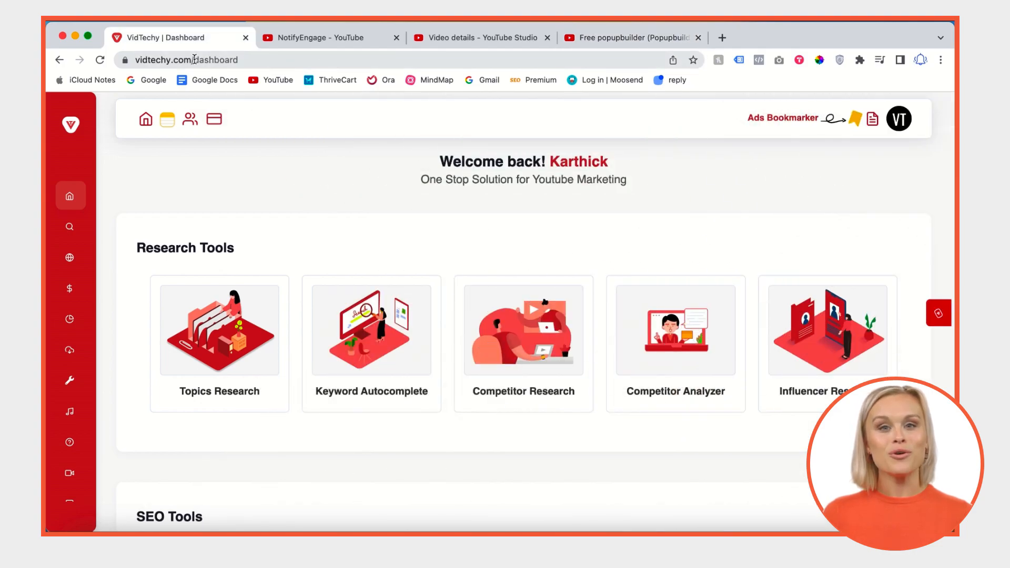
{"action": "scroll", "scroll_direction": "down", "scroll_amount": 3}
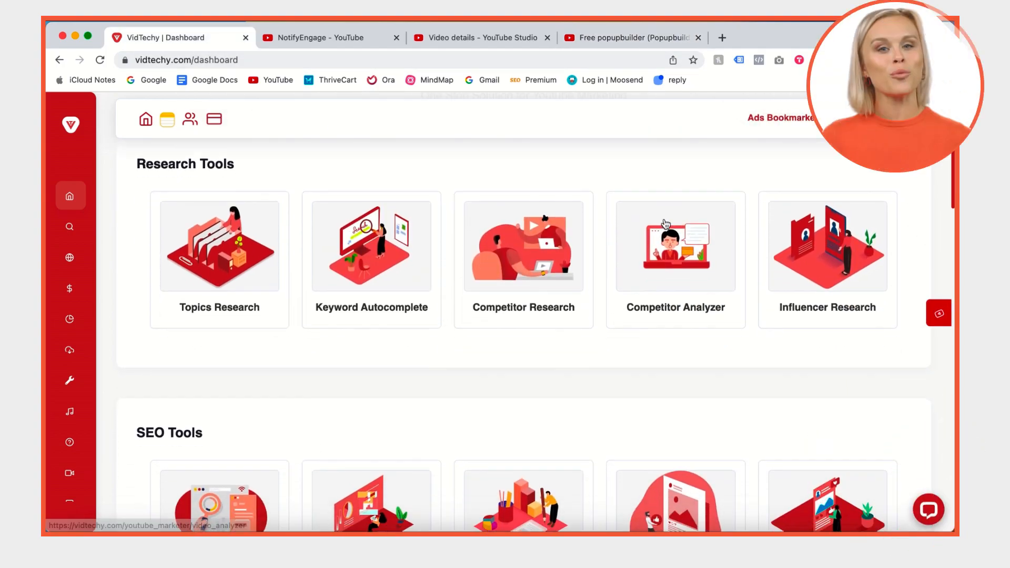
{"action": "scroll", "scroll_direction": "down", "scroll_amount": 3}
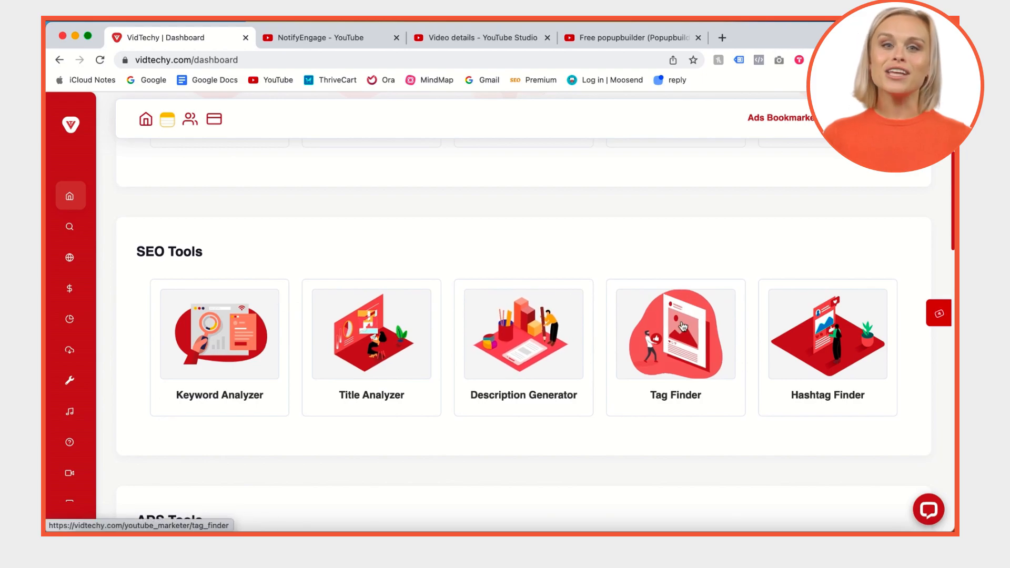
Step: Run Hashtag Finder for the keyword 'youtube marketing' and review the suggested hashtags
{"action": "left_click", "coordinate": [827, 334]}
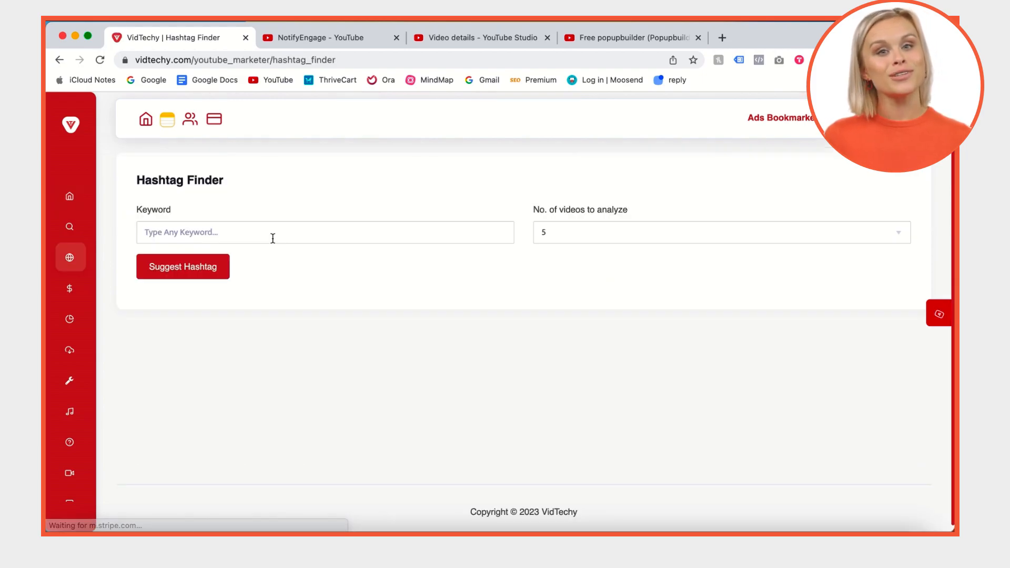
{"action": "left_click", "coordinate": [183, 266]}
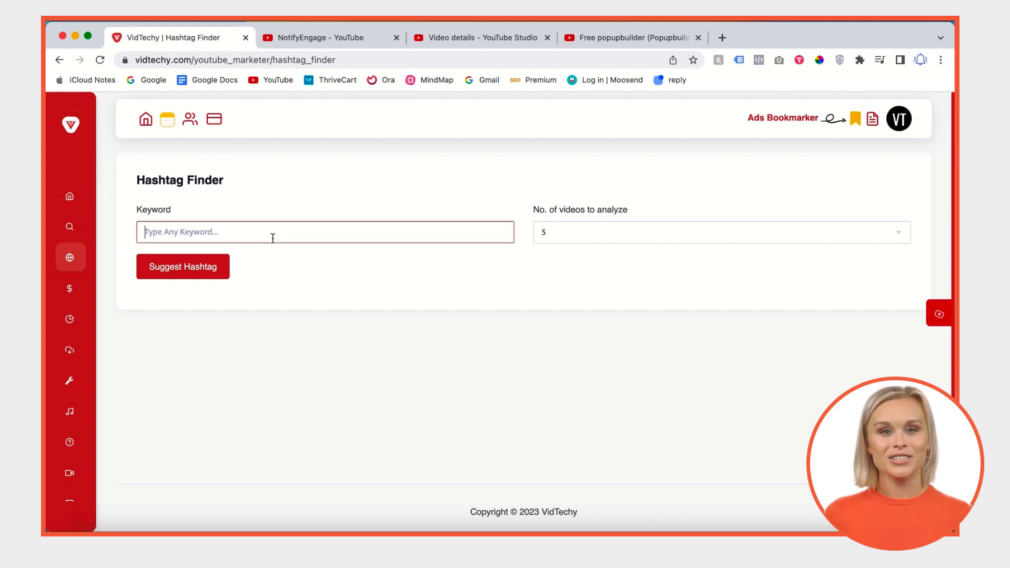
{"action": "type", "text": "you"}
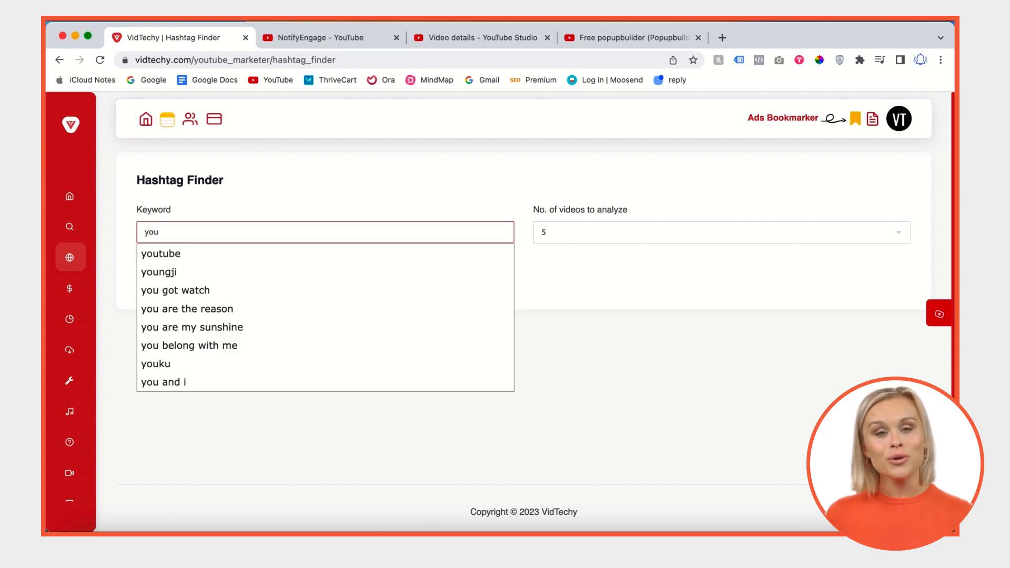
{"action": "type", "text": "t"}
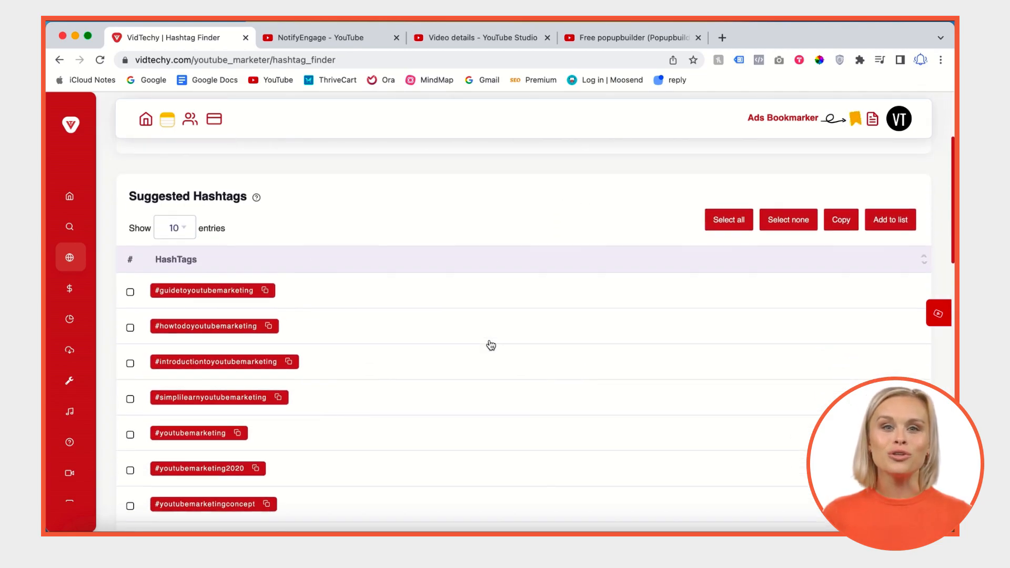
{"action": "scroll", "scroll_direction": "down", "scroll_amount": 3}
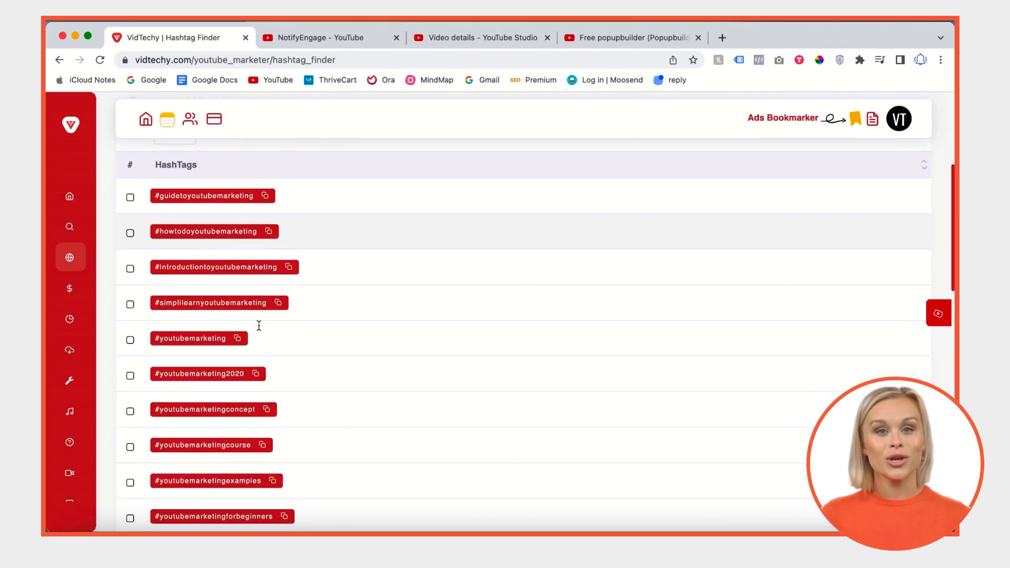
{"action": "scroll", "scroll_direction": "up", "scroll_amount": 3}
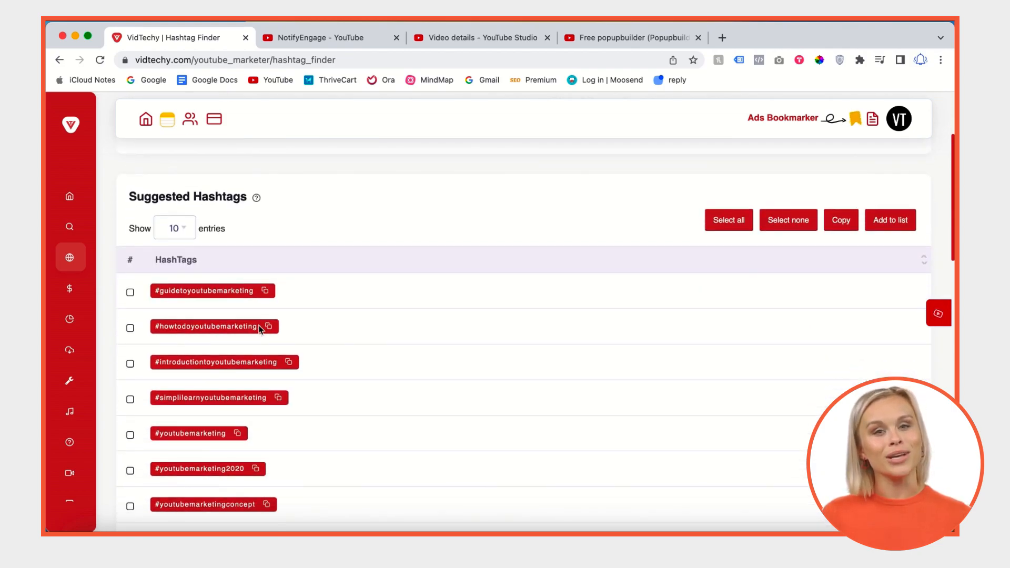
{"action": "scroll", "scroll_direction": "up", "scroll_amount": 3}
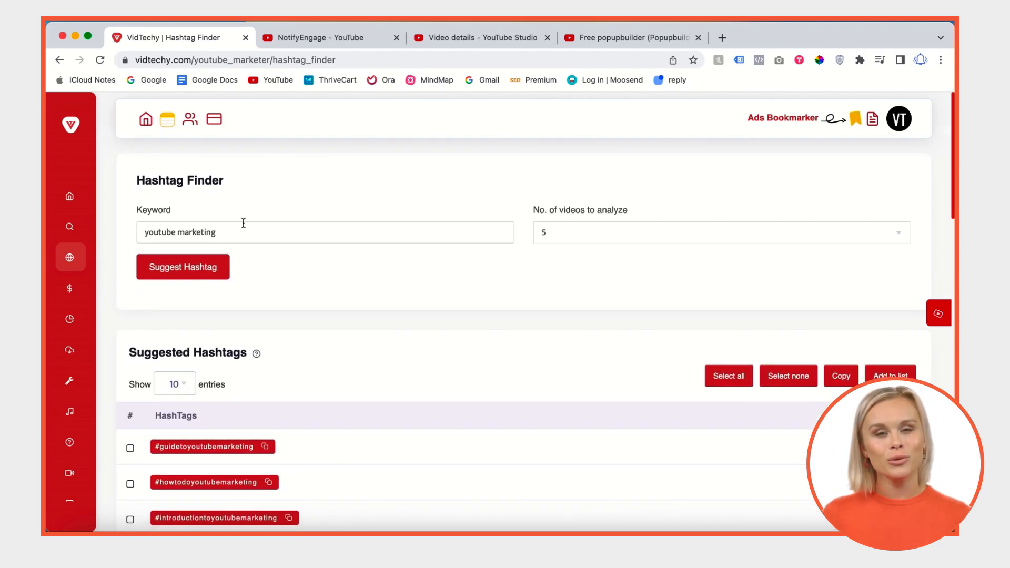
Step: Go to the NotifyEngage channel and start Customize Channel in YouTube Studio
{"action": "left_click", "coordinate": [325, 38]}
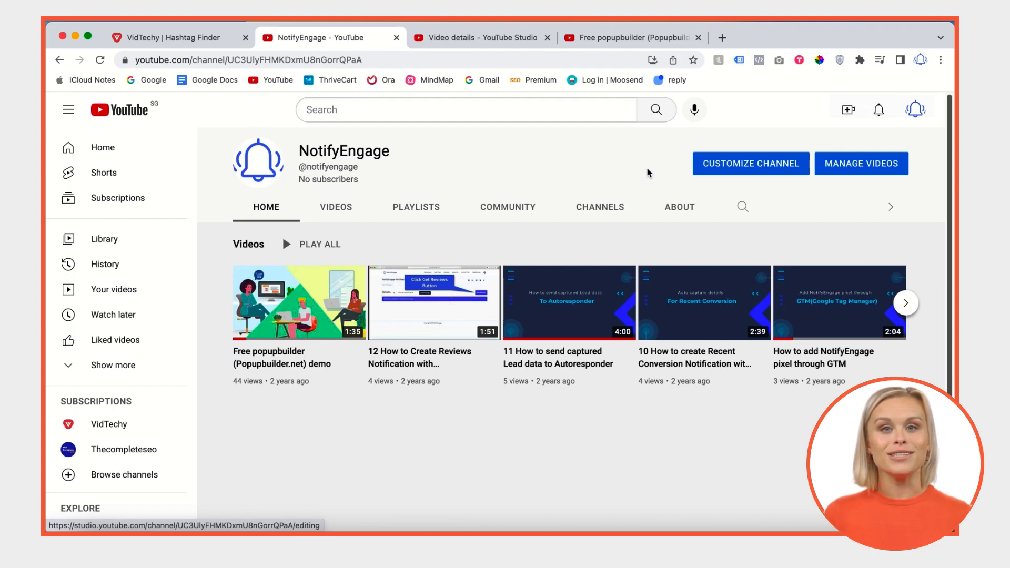
{"action": "mouse_move", "coordinate": [727, 166]}
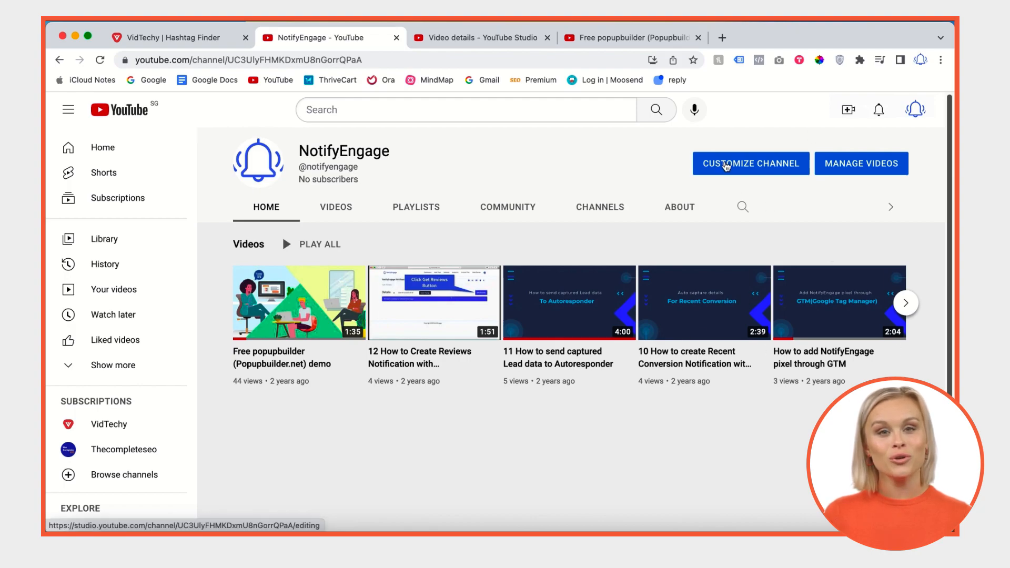
{"action": "left_click", "coordinate": [749, 163]}
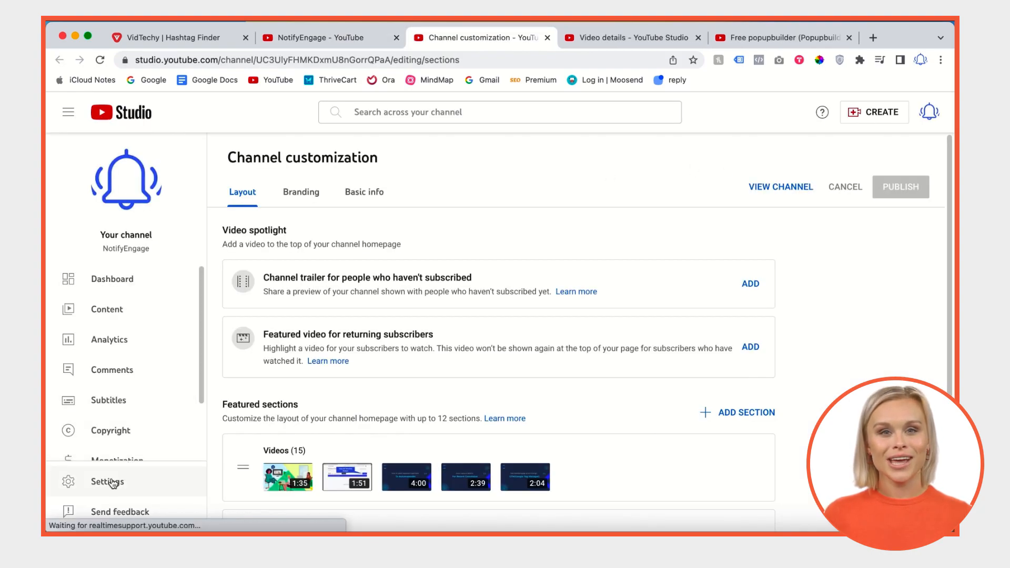
Step: Review and close the Studio channel settings, then return to the Hashtag Finder results
{"action": "left_click", "coordinate": [107, 481]}
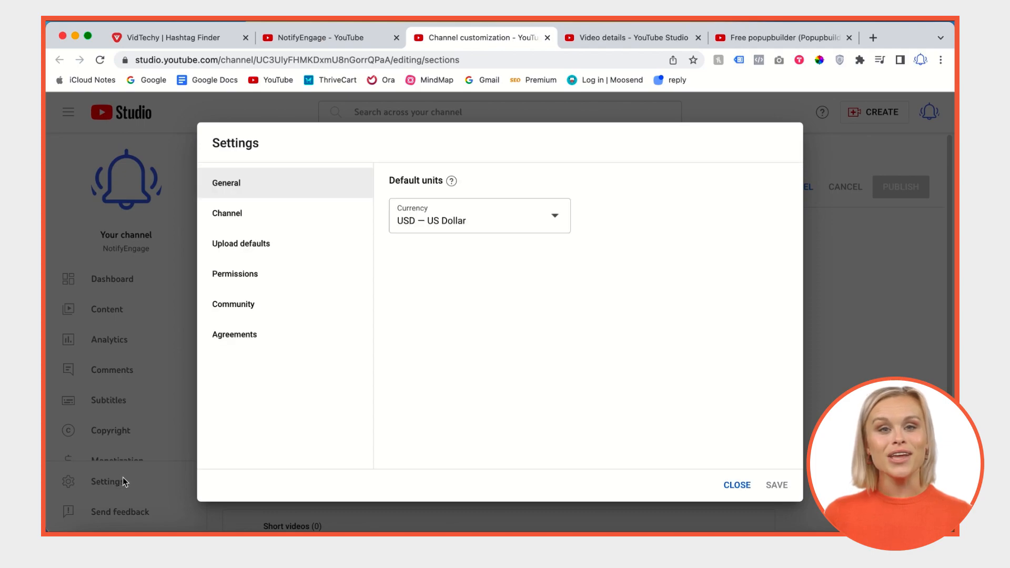
{"action": "left_click", "coordinate": [240, 243]}
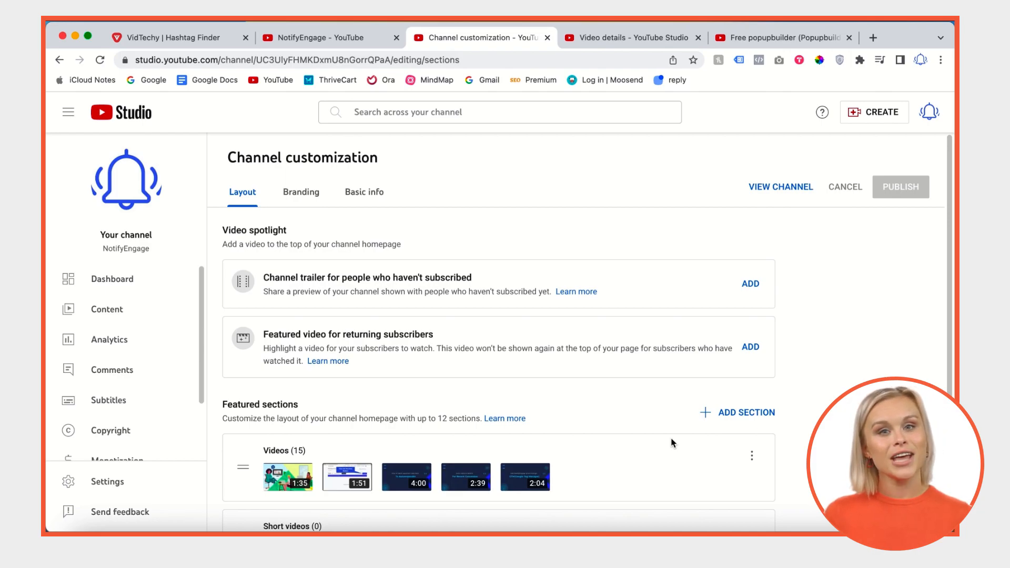
{"action": "mouse_move", "coordinate": [538, 338]}
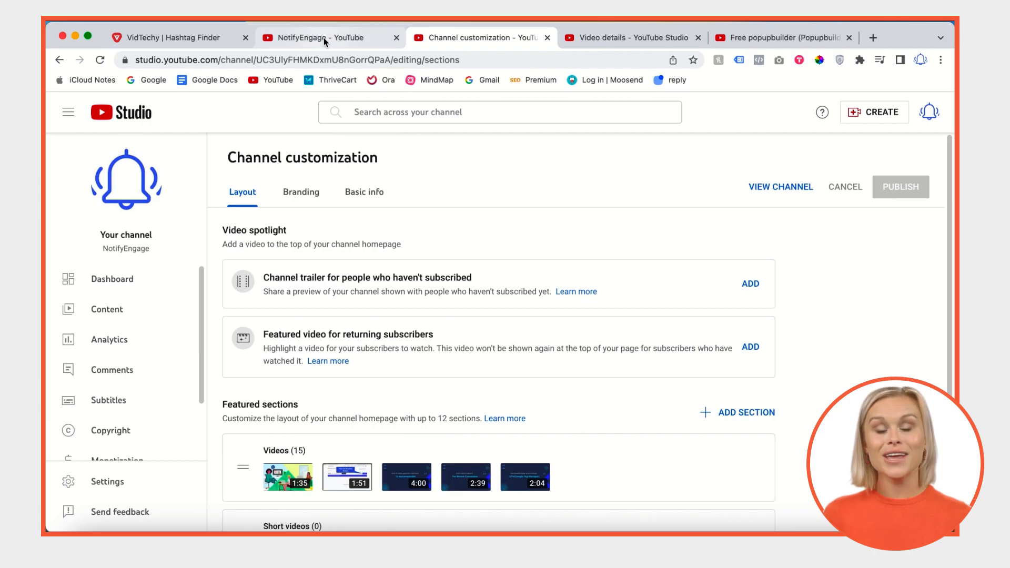
{"action": "left_click", "coordinate": [173, 38]}
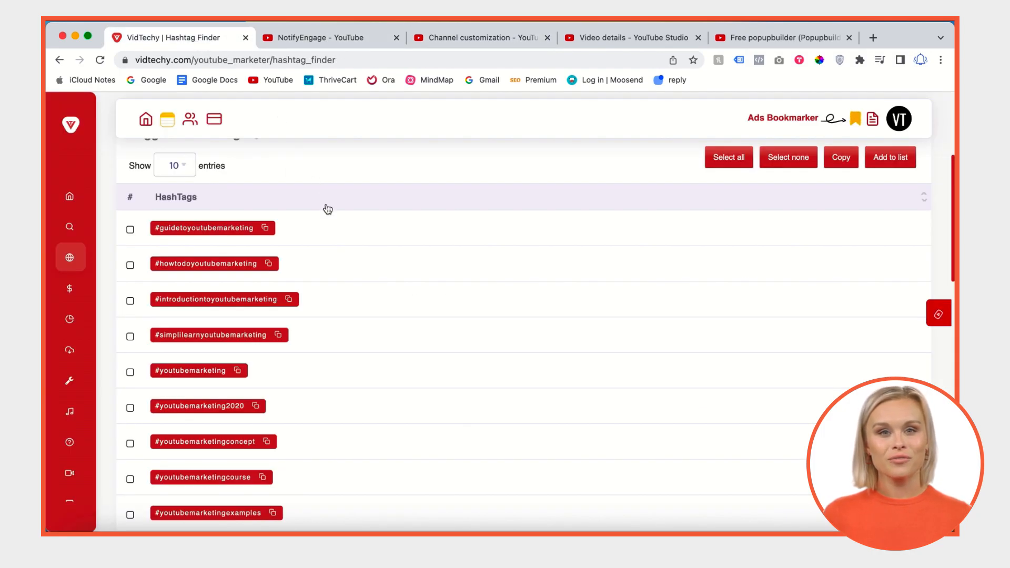